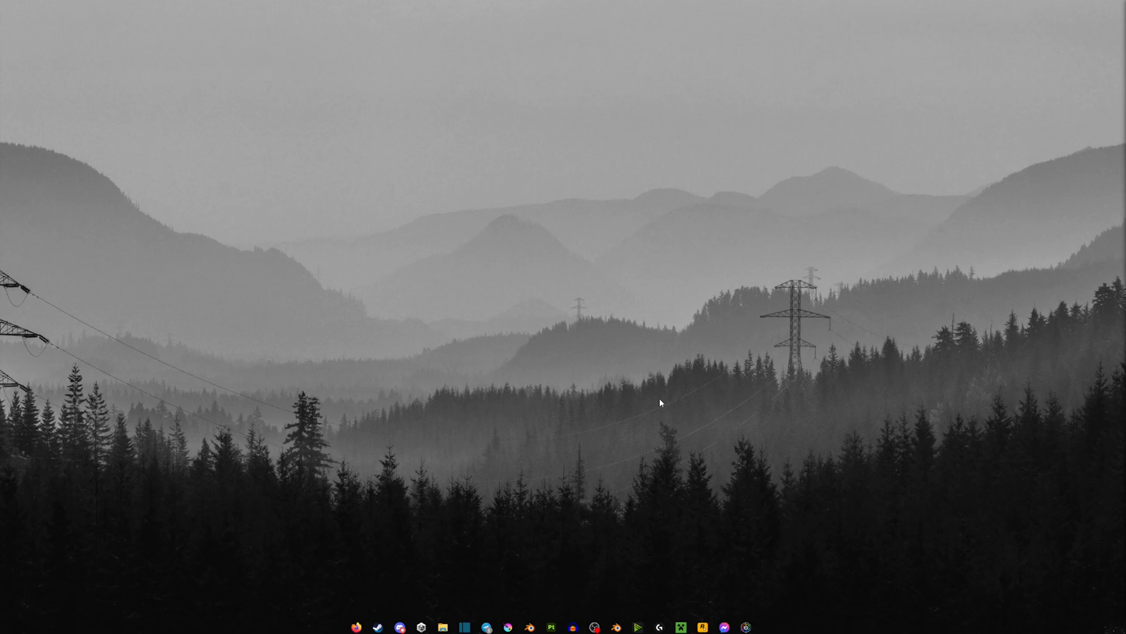
{"action": "mouse_move", "coordinate": [626, 458]}
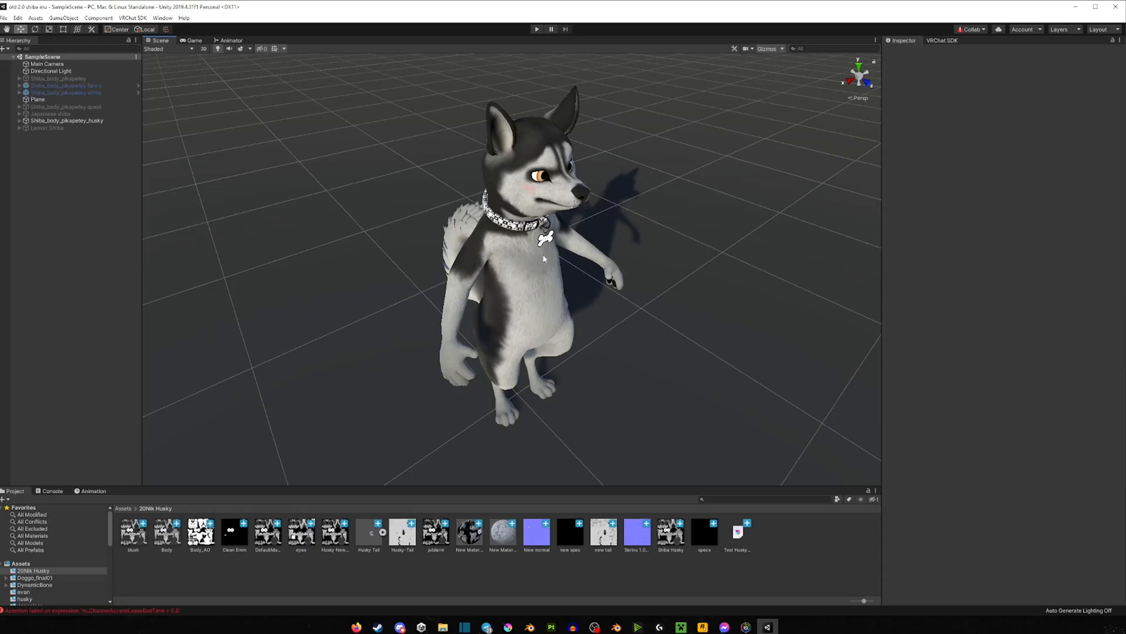
Step: Switch from Unity to the Substance Painter project with the untextured husky mesh
{"action": "left_click", "coordinate": [42, 134]}
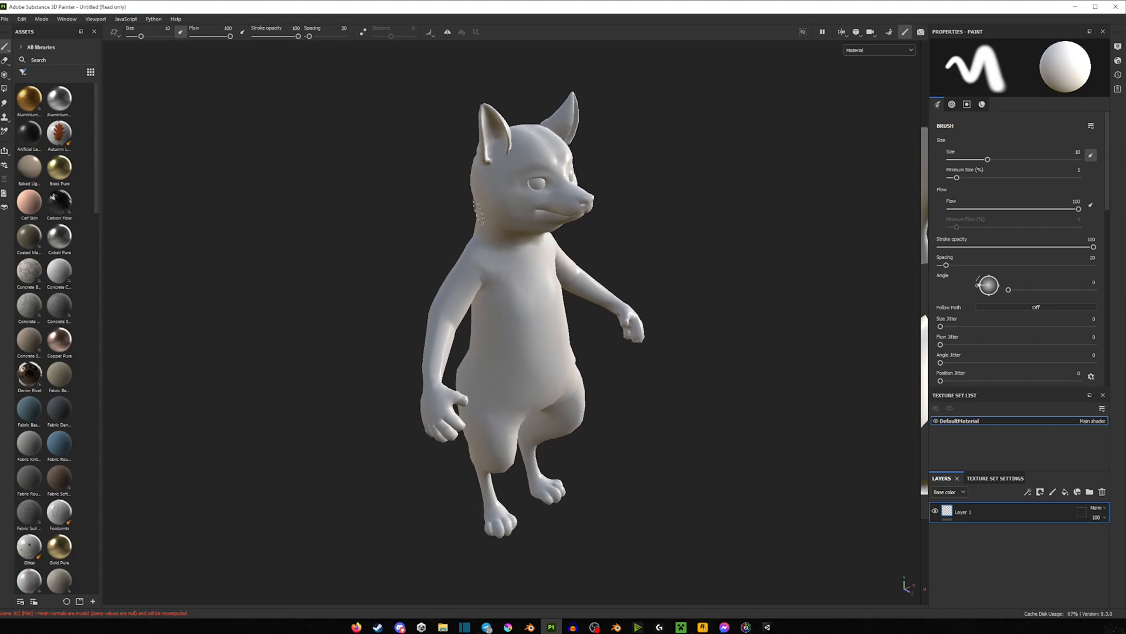
{"action": "mouse_move", "coordinate": [779, 629]}
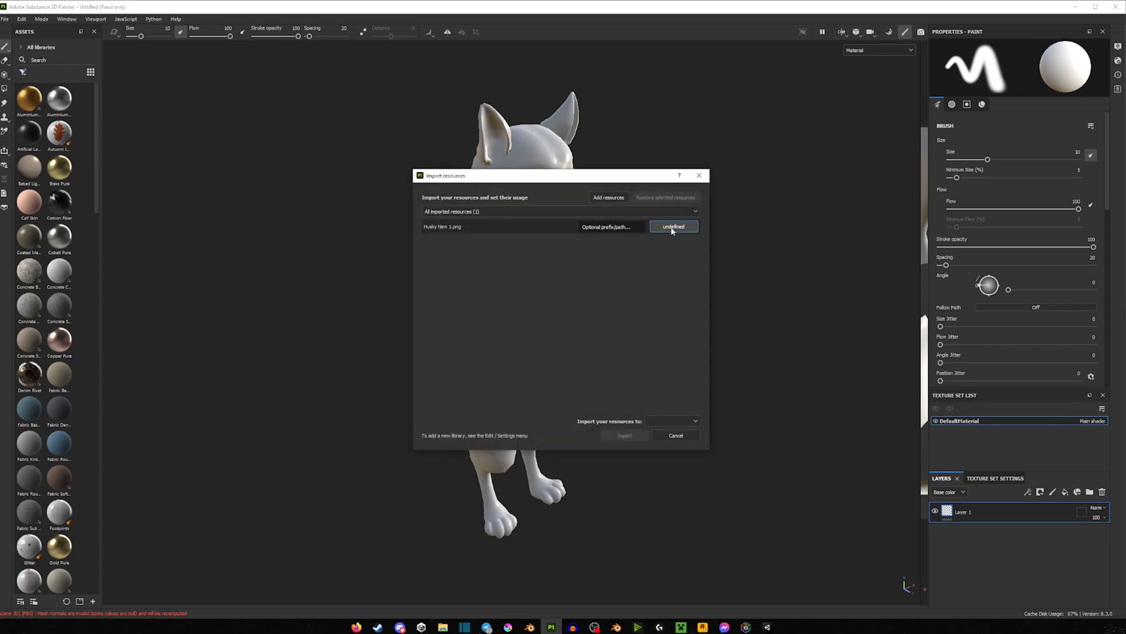
Step: Import Husky New 1.png as a texture resource into the 'your_assets' library
{"action": "left_click", "coordinate": [674, 227]}
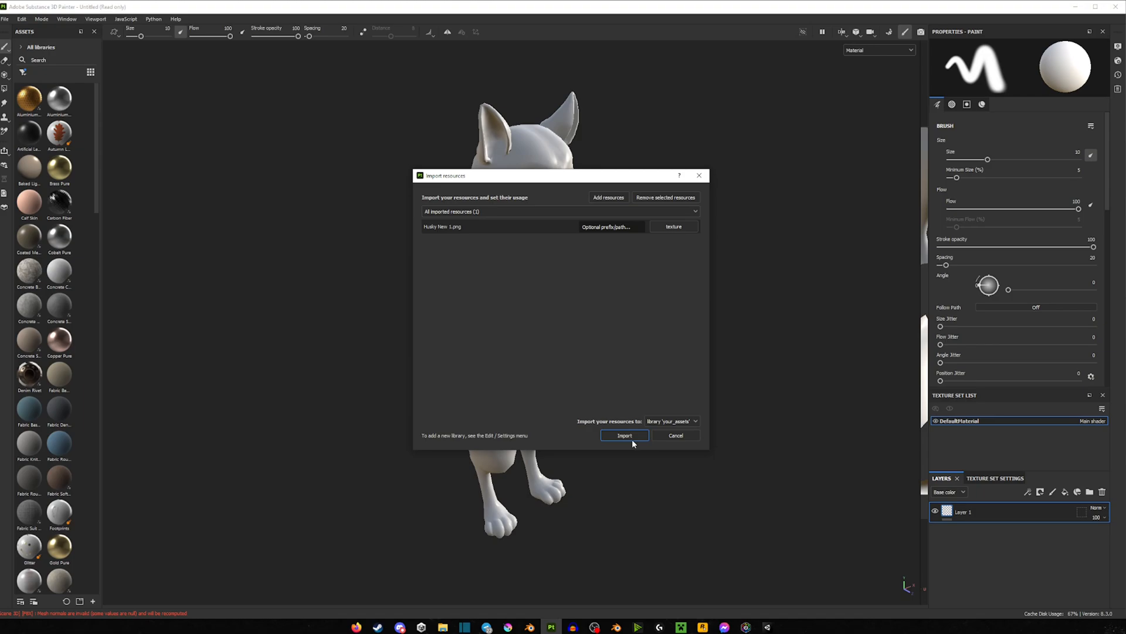
{"action": "left_click", "coordinate": [623, 435]}
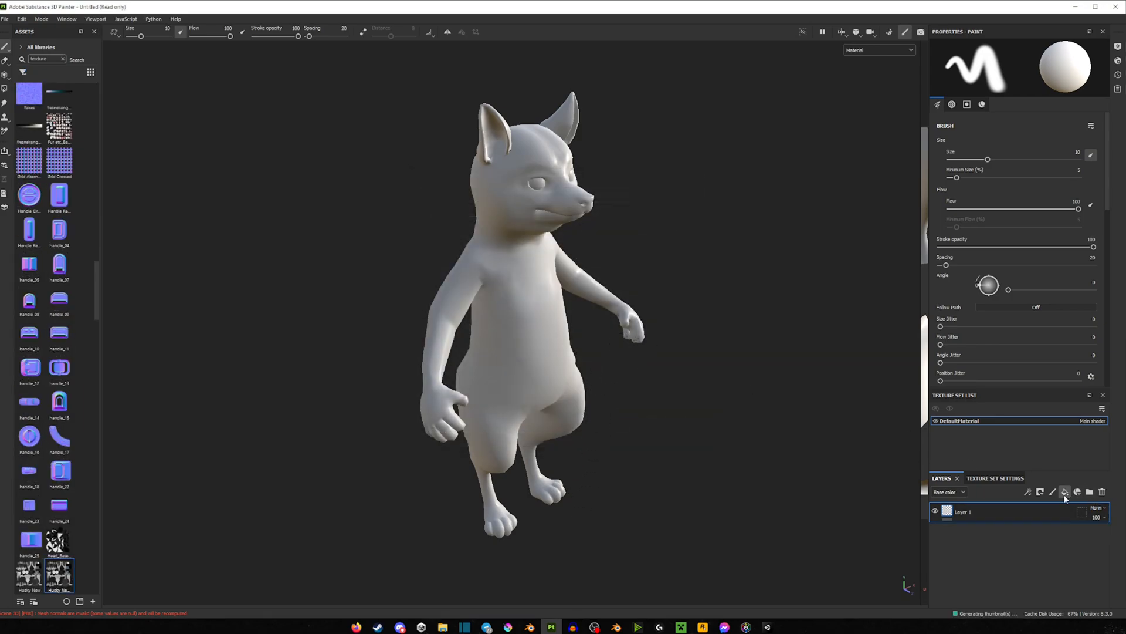
Step: Add a fill layer with a paint mask carrying the husky texture, plus a yellow fill layer
{"action": "left_click", "coordinate": [1066, 491]}
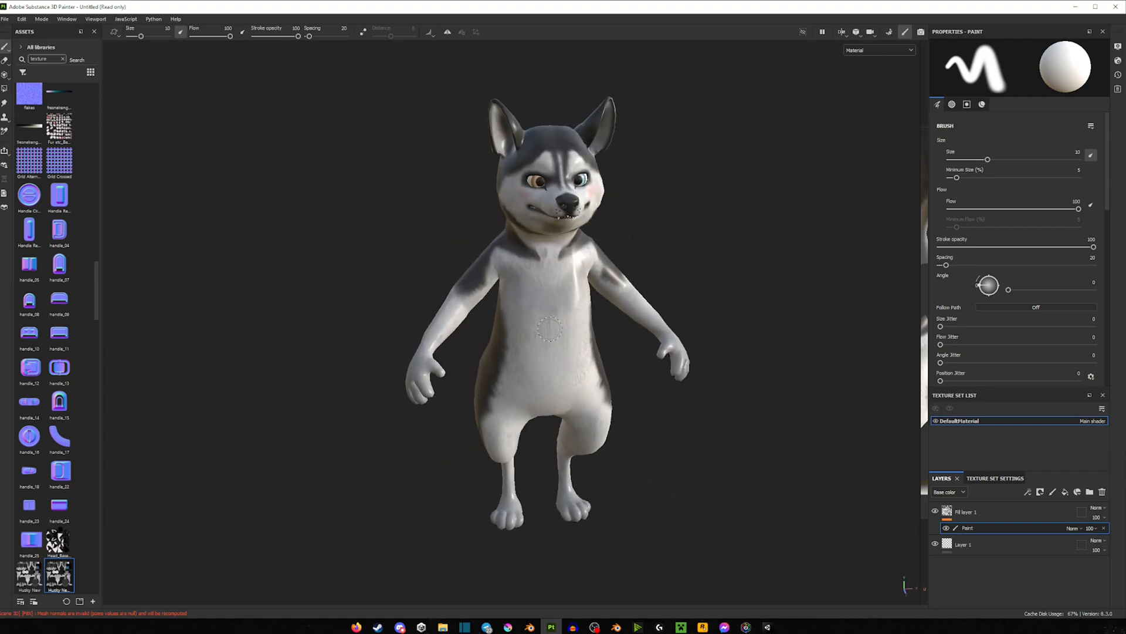
{"action": "left_click", "coordinate": [878, 49]}
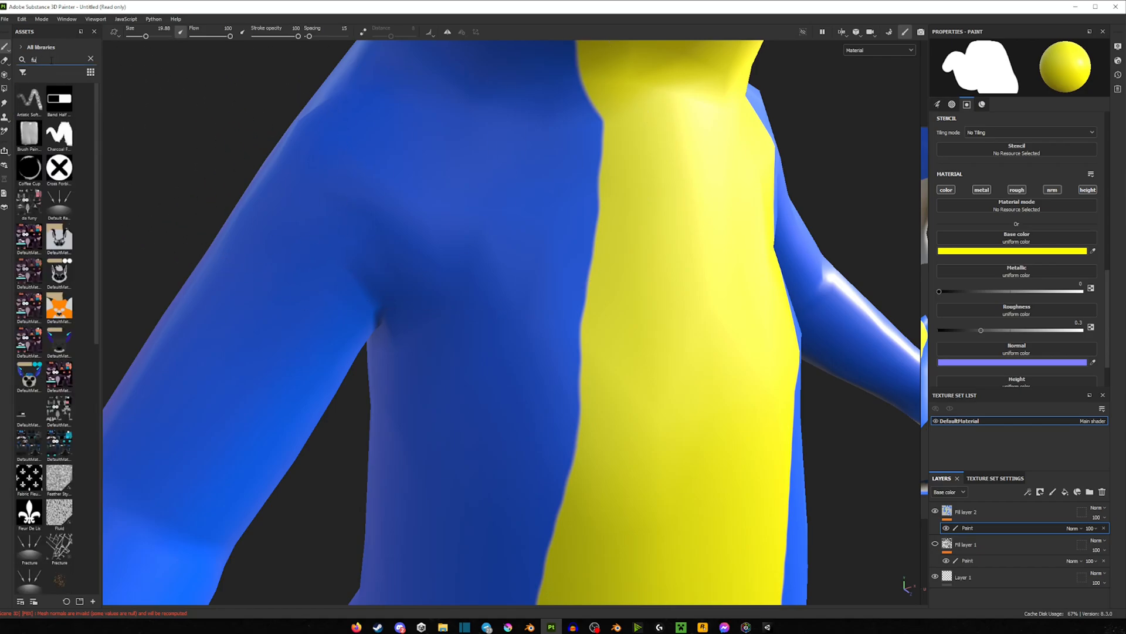
Step: Paint blue strokes with a Fur brush along the blue-yellow seam so fur spills into the yellow
{"action": "left_click", "coordinate": [29, 238]}
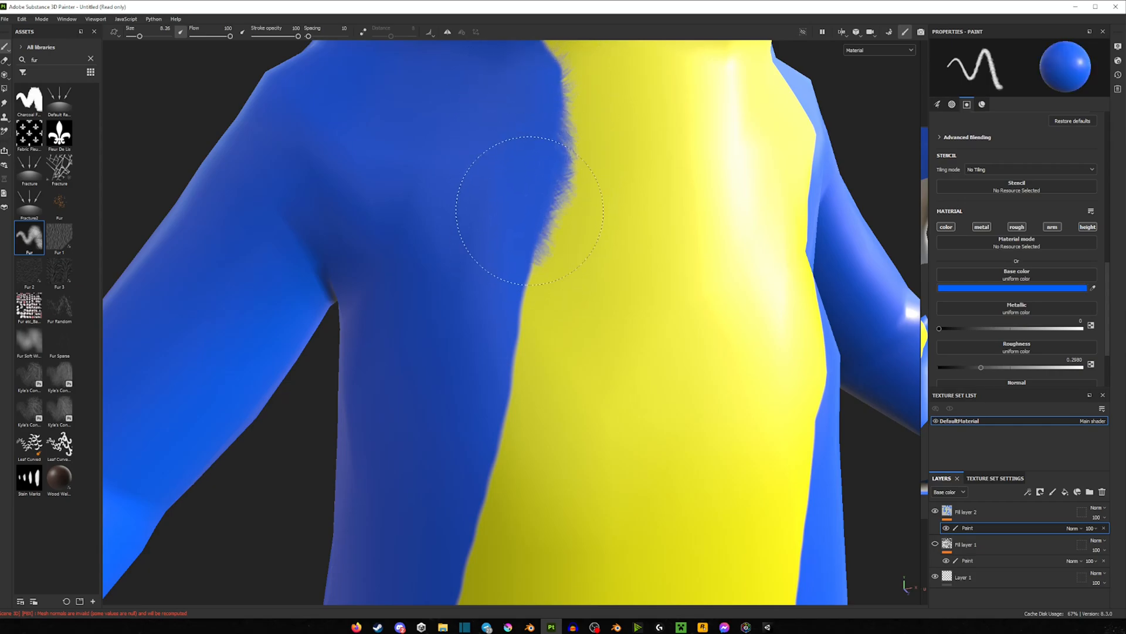
{"action": "left_click_drag", "start_coordinate": [532, 216], "coordinate": [488, 446]}
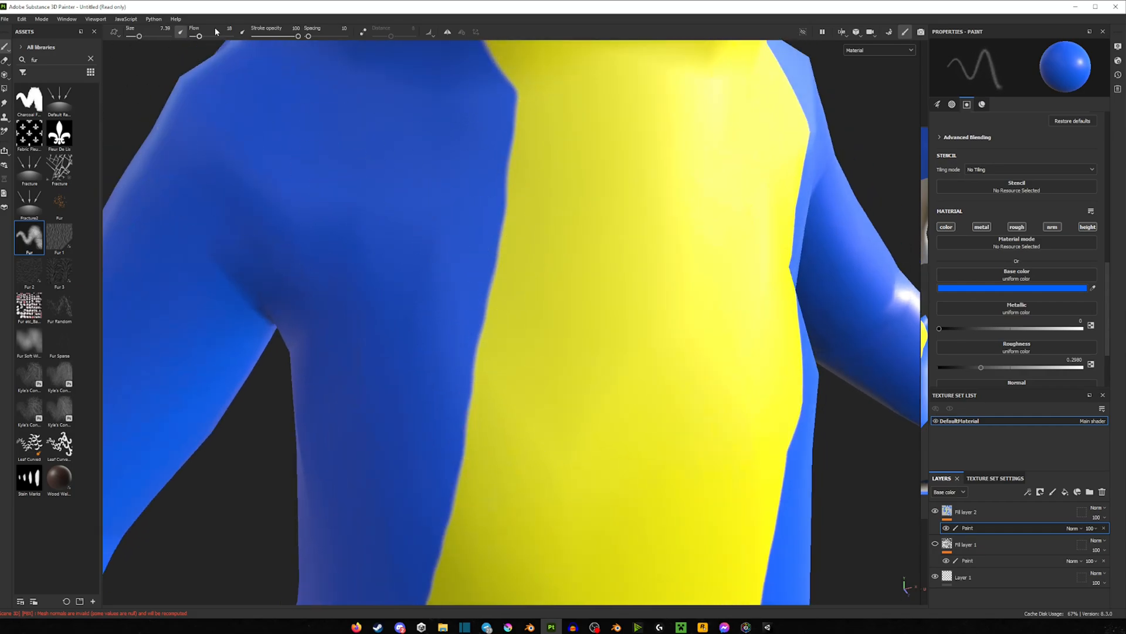
{"action": "left_click", "coordinate": [471, 237]}
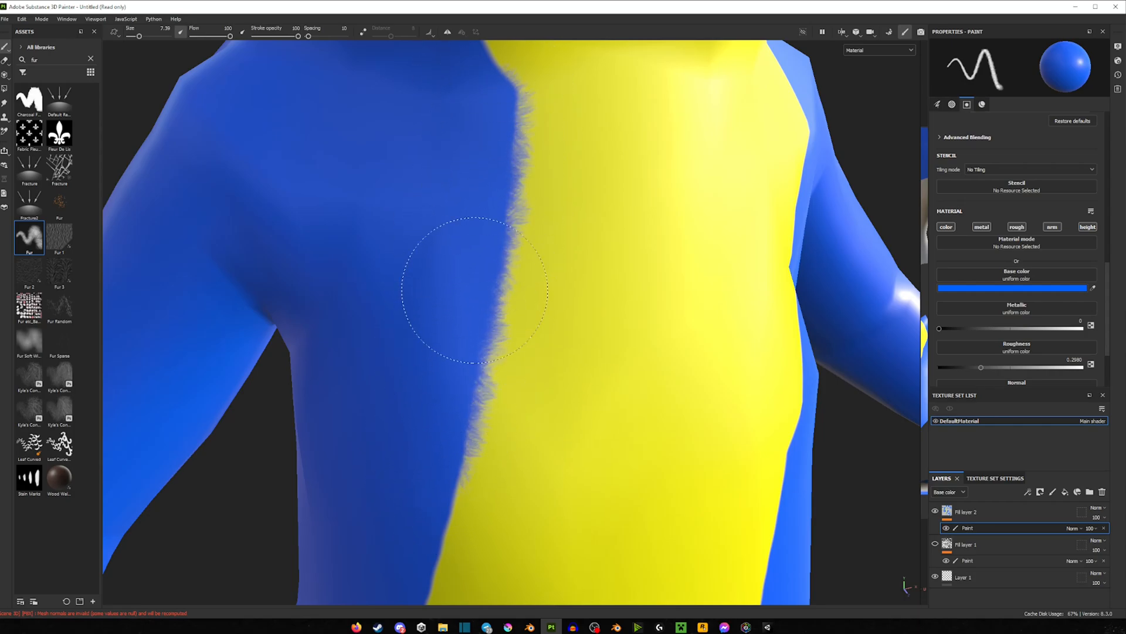
{"action": "left_click", "coordinate": [28, 338]}
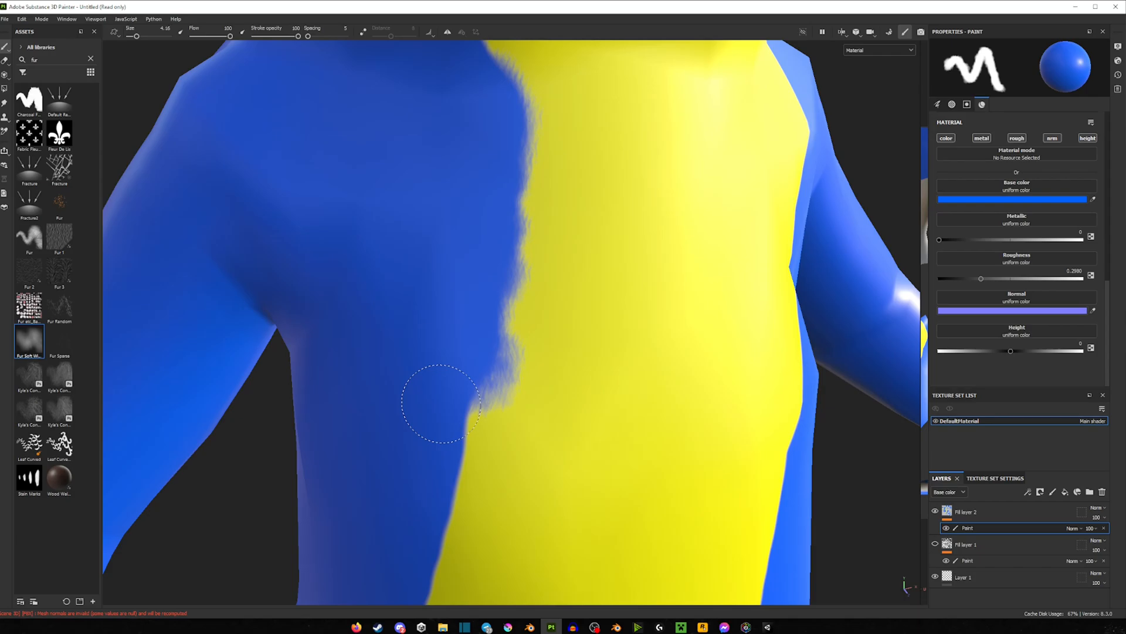
Step: Paint soft blue fuzz with the Fur Soft brush up the lower part of the seam
{"action": "left_click_drag", "start_coordinate": [443, 403], "coordinate": [471, 111]}
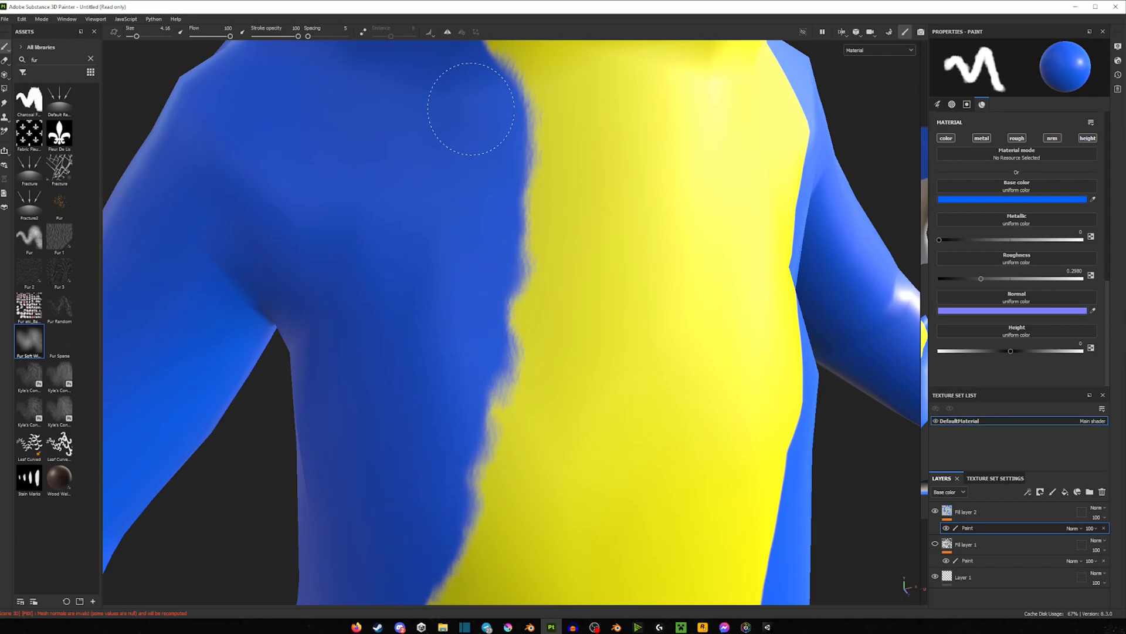
{"action": "left_click_drag", "start_coordinate": [472, 112], "coordinate": [413, 139]}
{"action": "type", "text": "brush"}
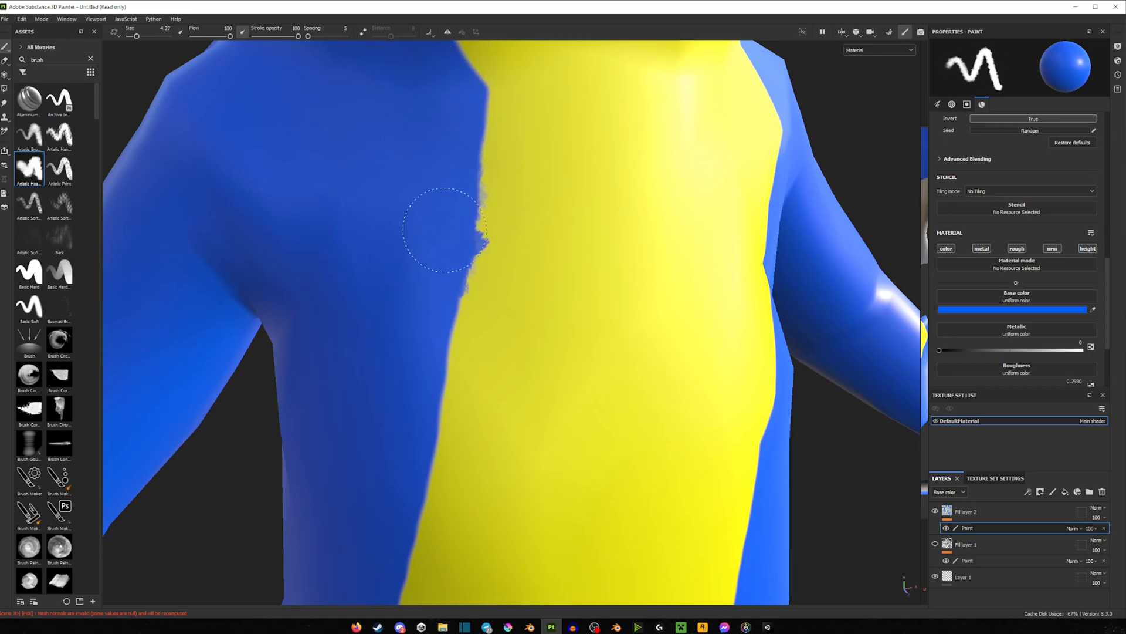
Step: Try an Artistic hair brush on the border, then search the assets for 'brush'
{"action": "left_click_drag", "start_coordinate": [460, 245], "coordinate": [460, 216]}
{"action": "type", "text": "fur"}
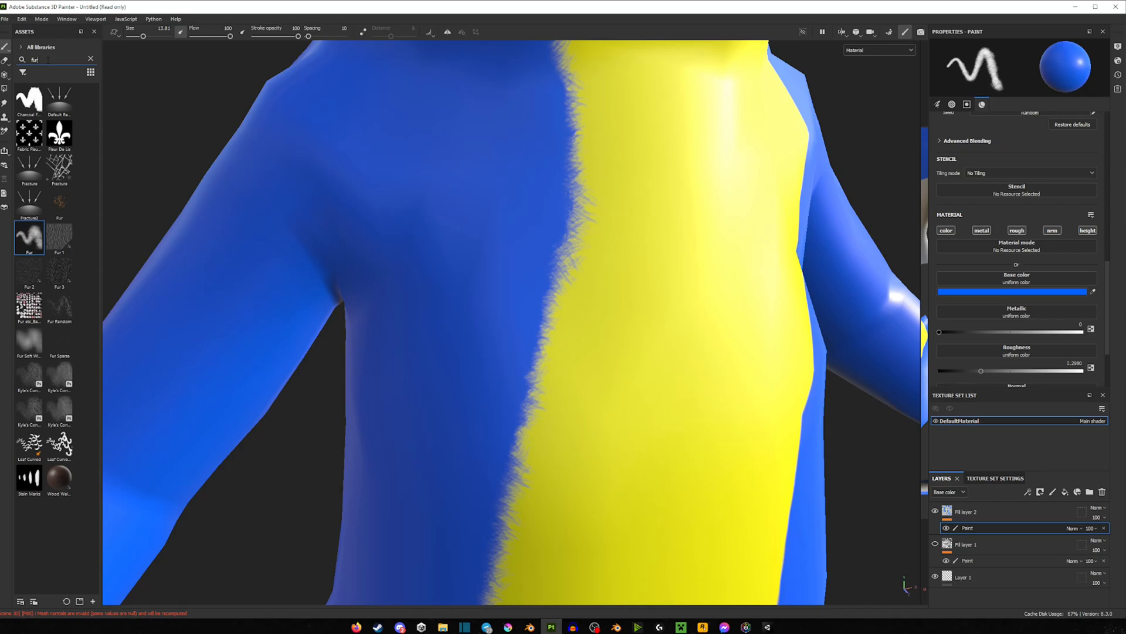
{"action": "type", "text": "brush"}
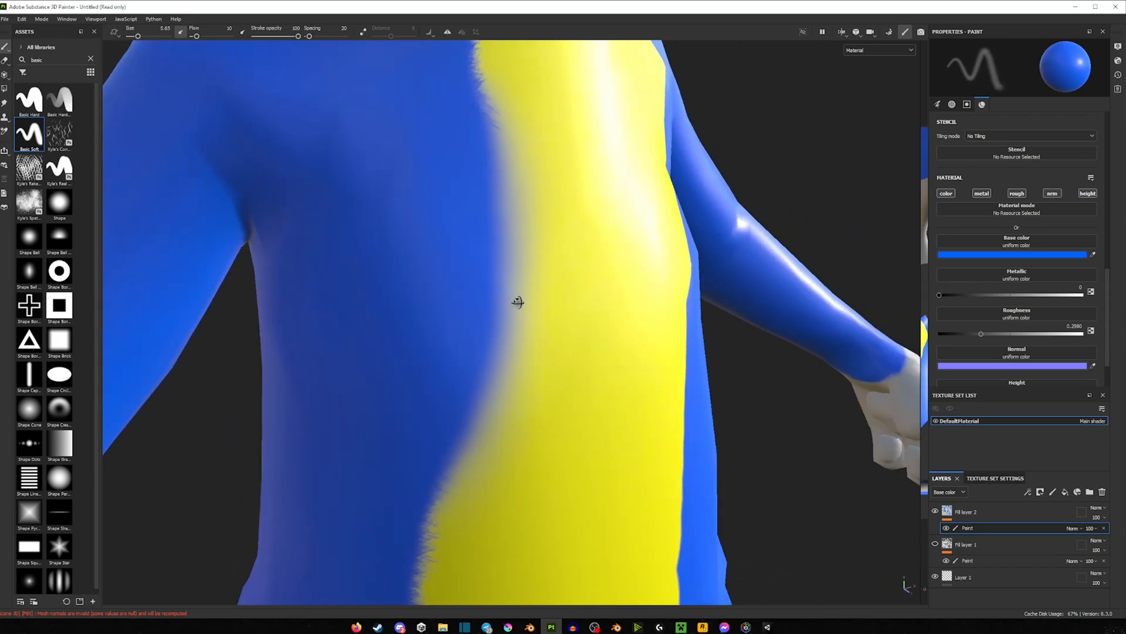
Step: Blur the seam into a soft gradient with the Basic Soft brush at low flow
{"action": "left_click_drag", "start_coordinate": [518, 302], "coordinate": [500, 316]}
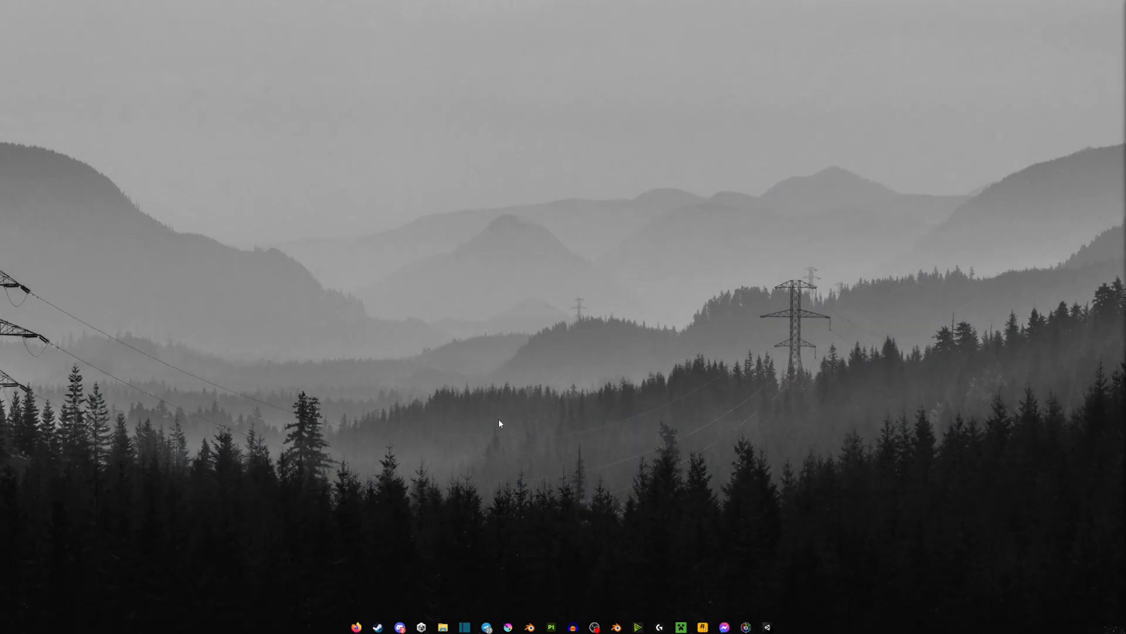
{"action": "mouse_move", "coordinate": [710, 416]}
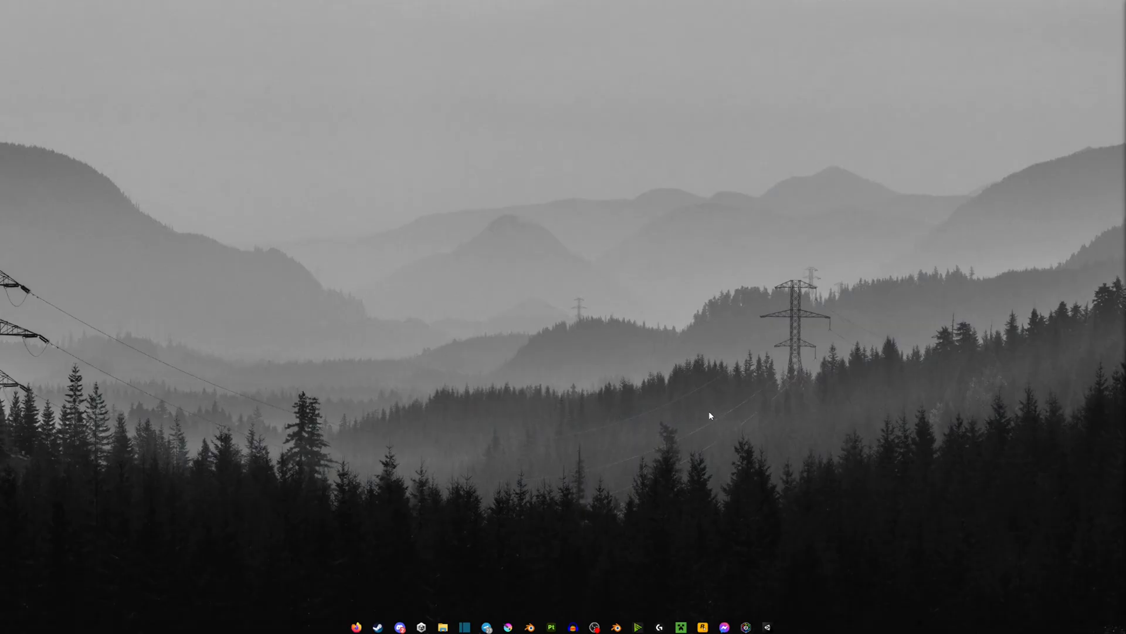
{"action": "mouse_move", "coordinate": [716, 421]}
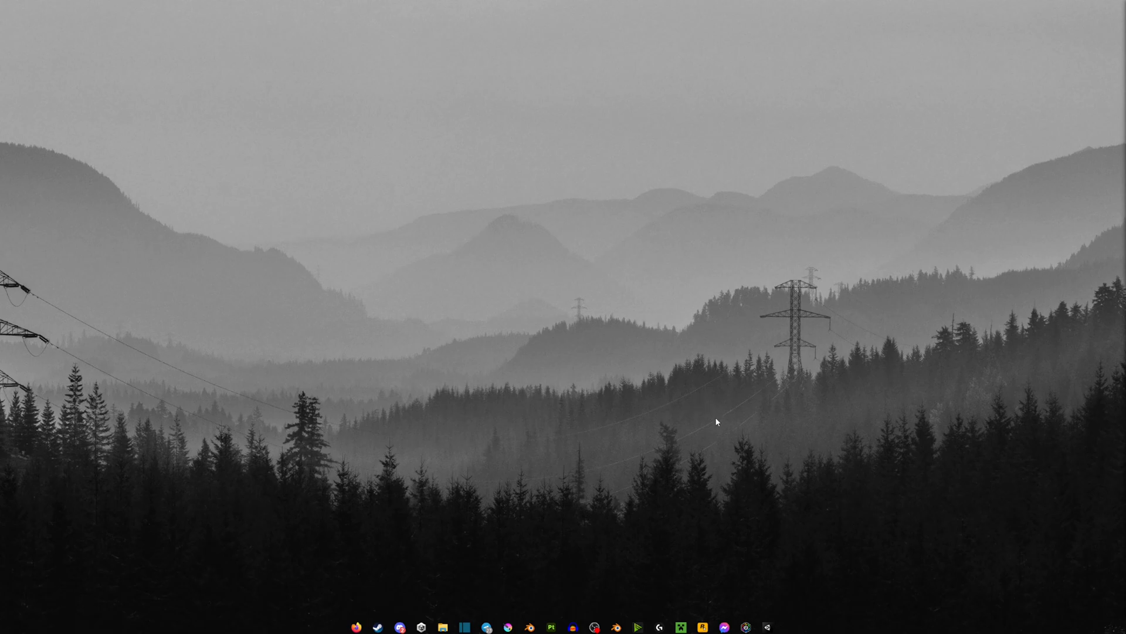
{"action": "mouse_move", "coordinate": [455, 433]}
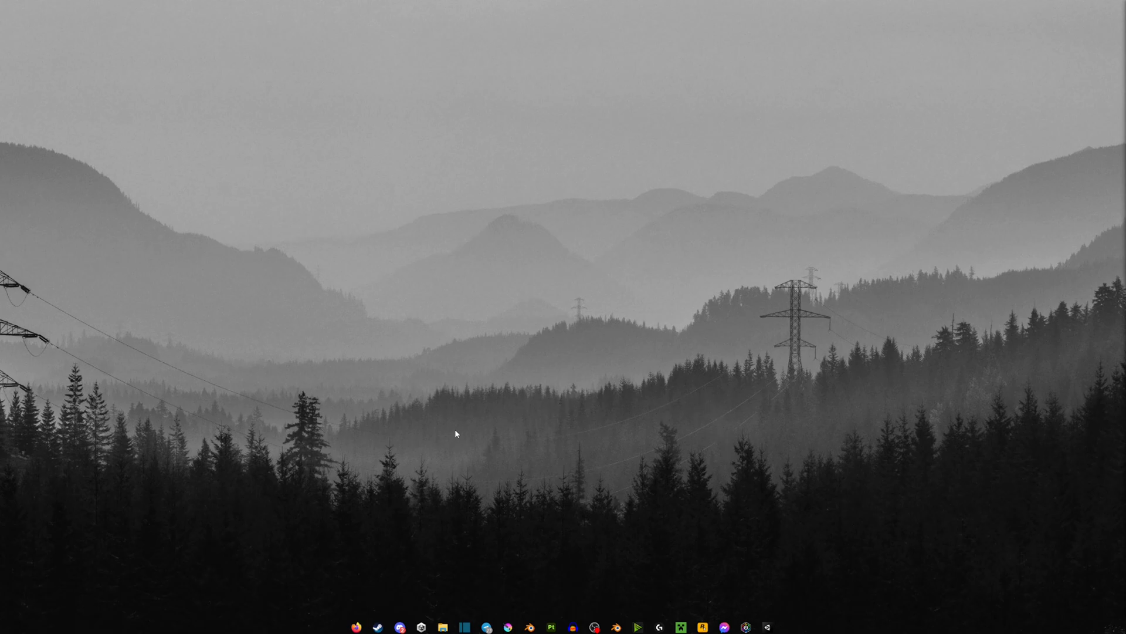
{"action": "mouse_move", "coordinate": [453, 339]}
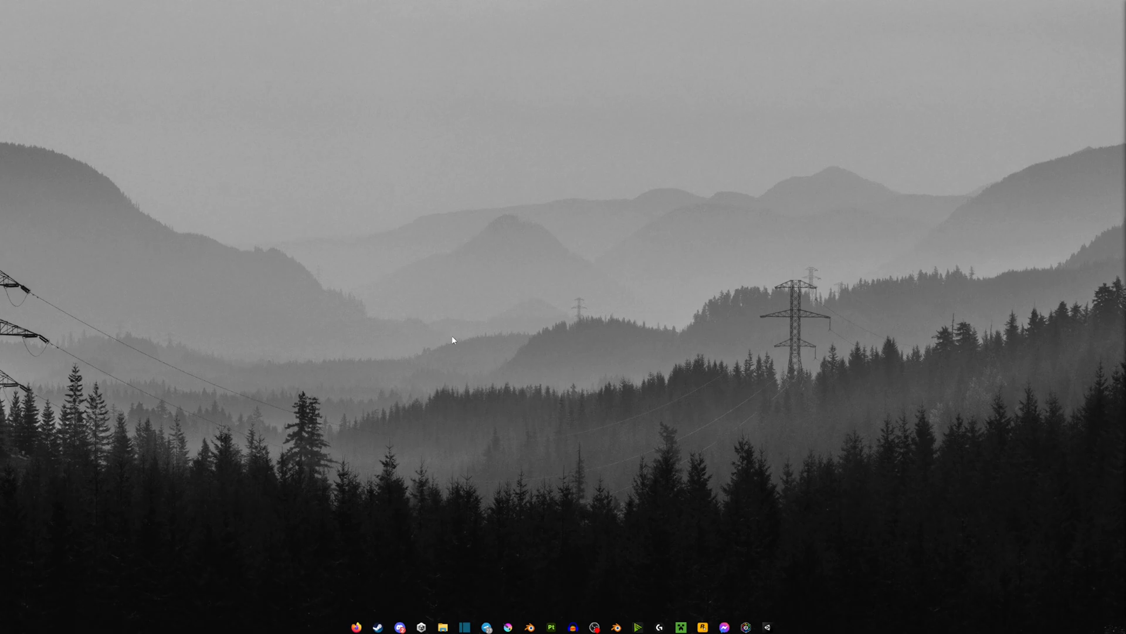
{"action": "mouse_move", "coordinate": [608, 475]}
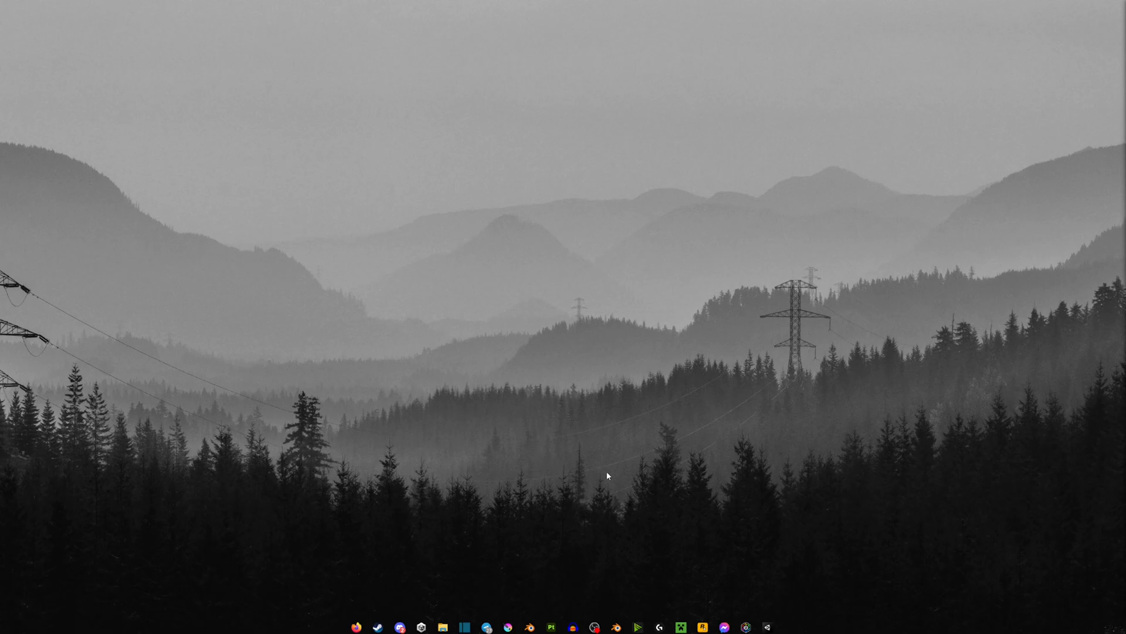
{"action": "mouse_move", "coordinate": [638, 449]}
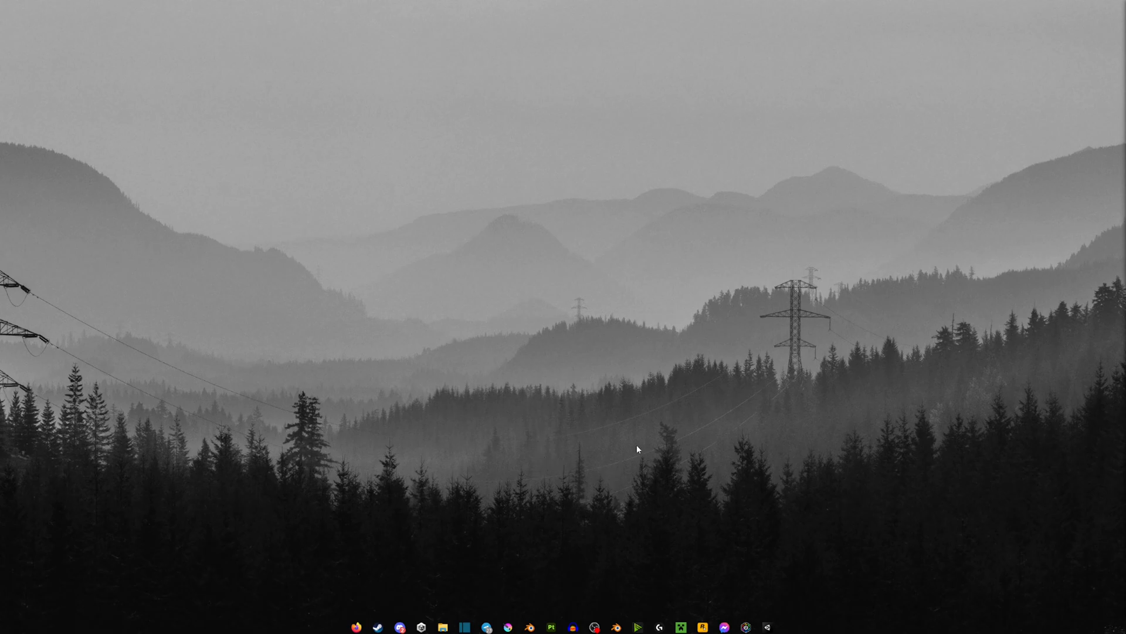